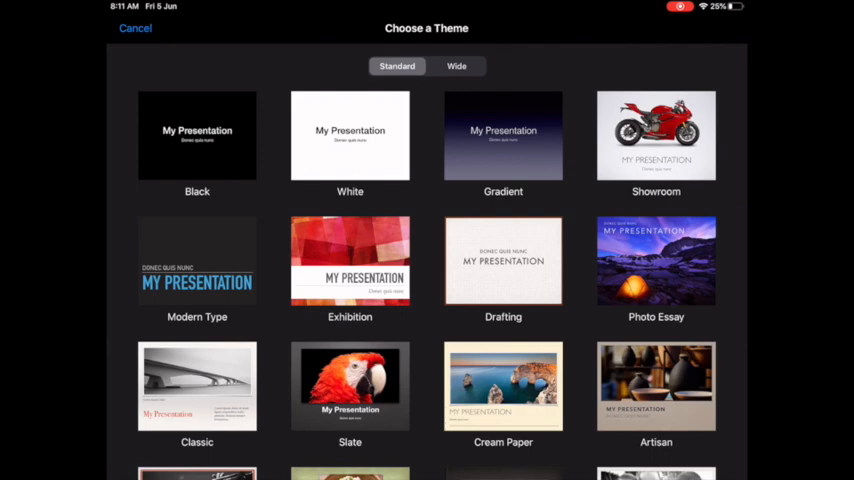
Start a White-theme deck, delete both placeholder boxes, and add a blank second slide.
left_click(350, 135)
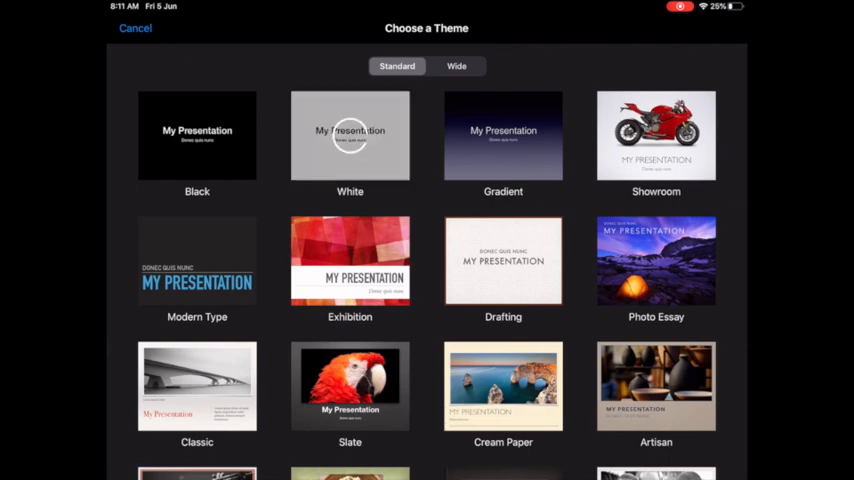
left_click(350, 135)
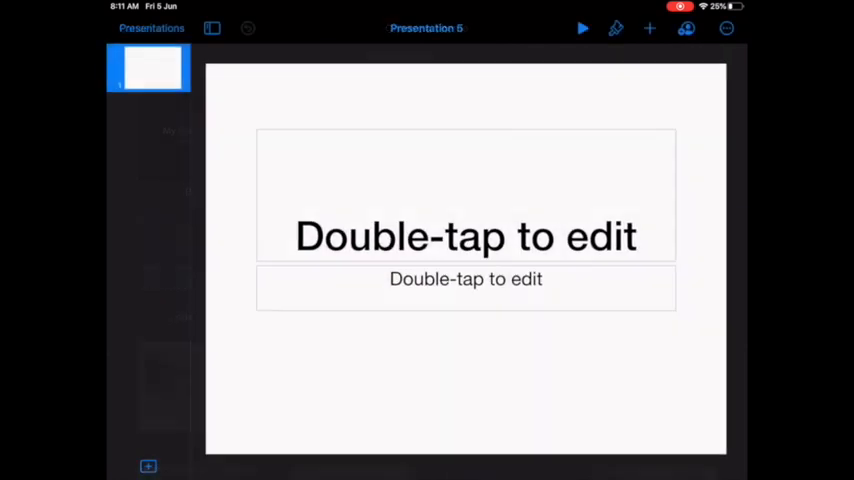
left_click(466, 237)
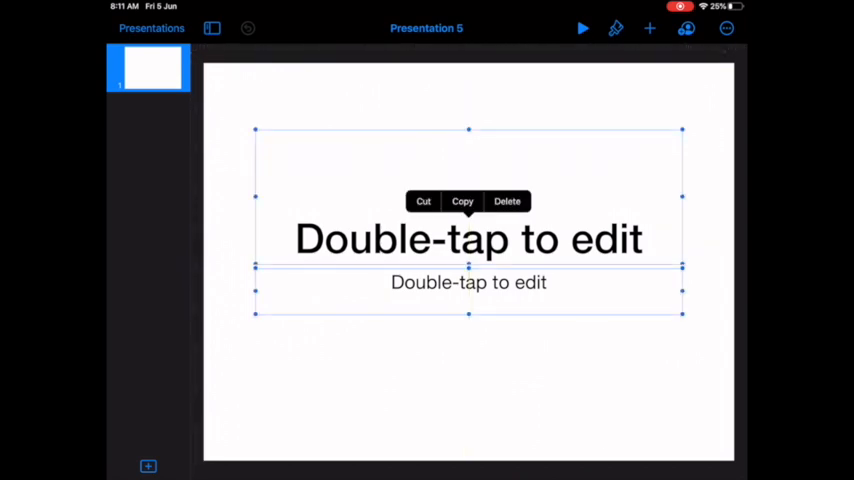
left_click(507, 201)
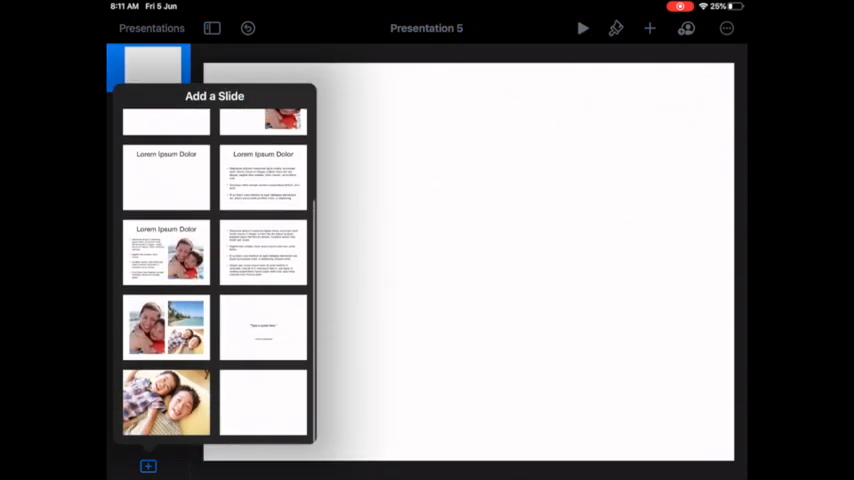
left_click(166, 120)
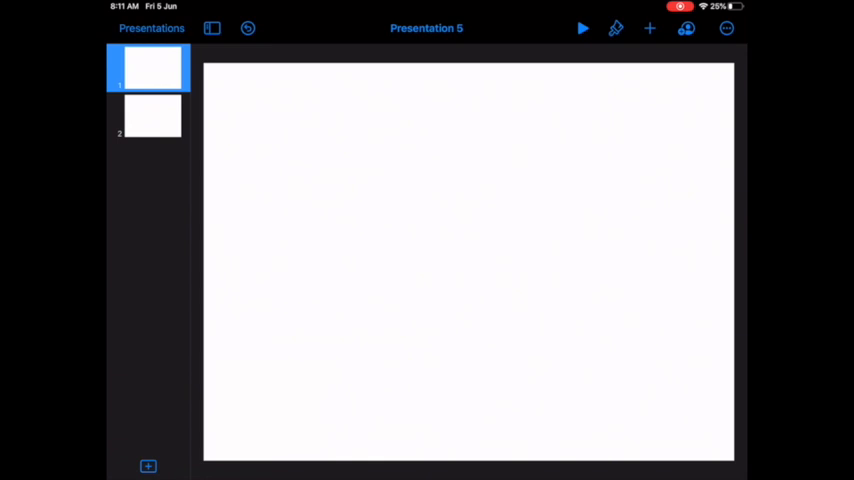
left_click(649, 28)
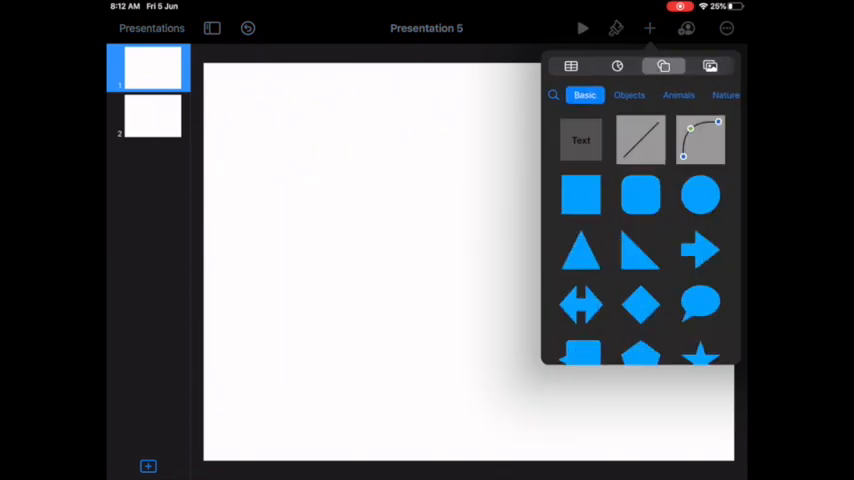
Add a text box reading 'Tom walked towards his friend.' at slide 1's top left.
left_click(581, 140)
type("Tom walked")
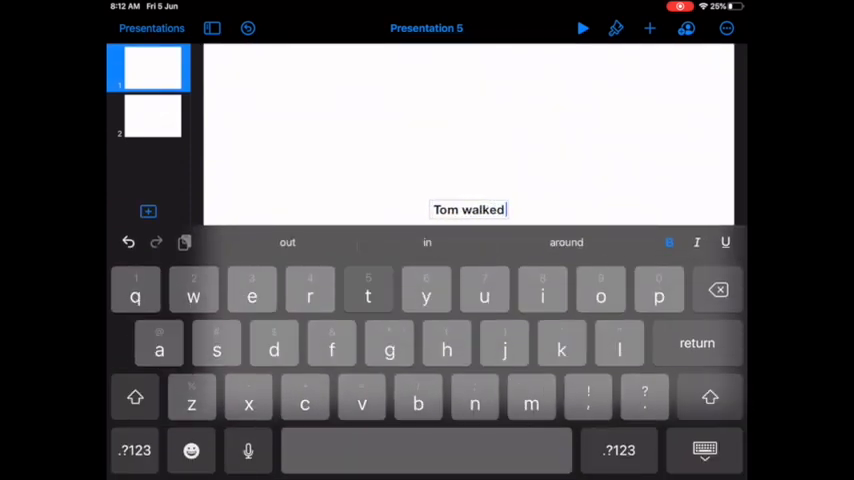
type("towards his friend.")
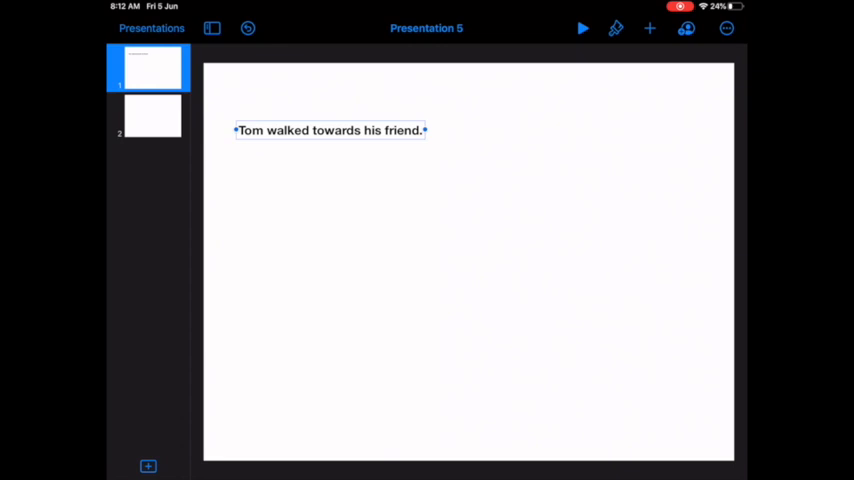
left_click(649, 28)
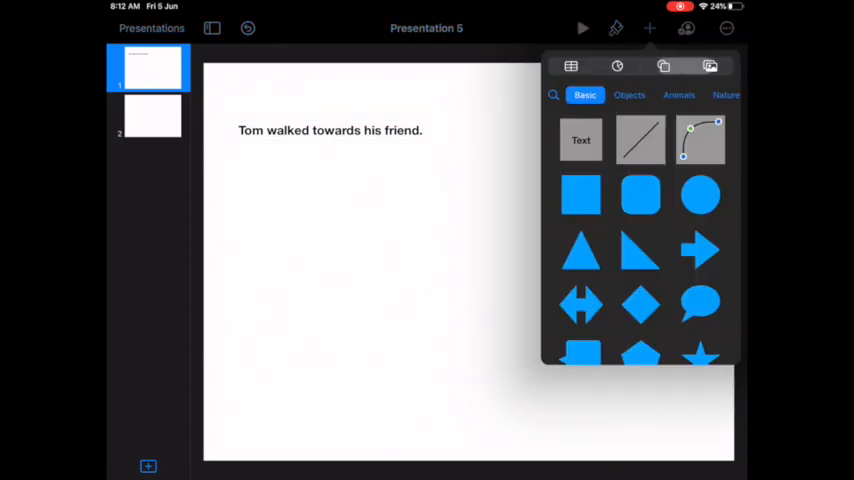
Insert walking and standing People shapes, moving the standing figure to the right.
left_click(663, 66)
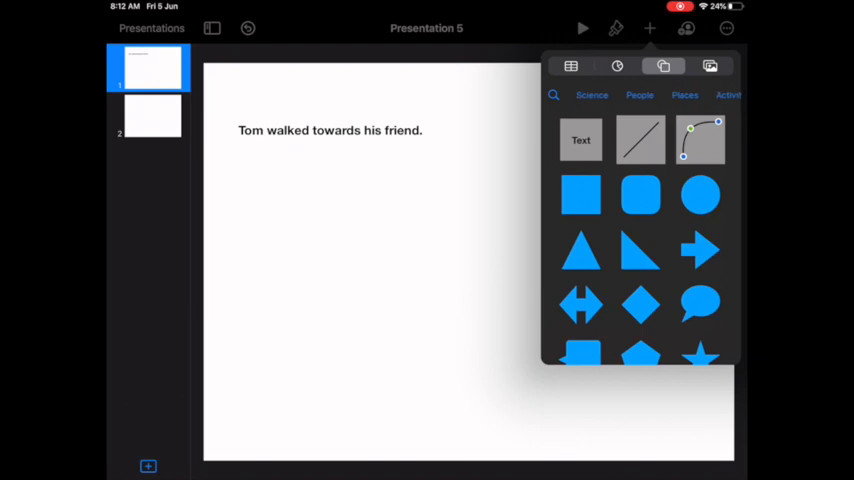
left_click(639, 95)
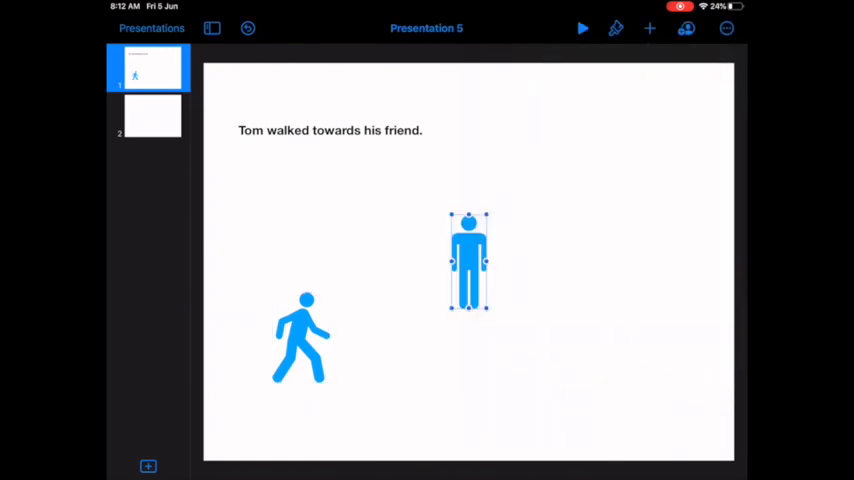
left_click_drag(468, 262, 614, 337)
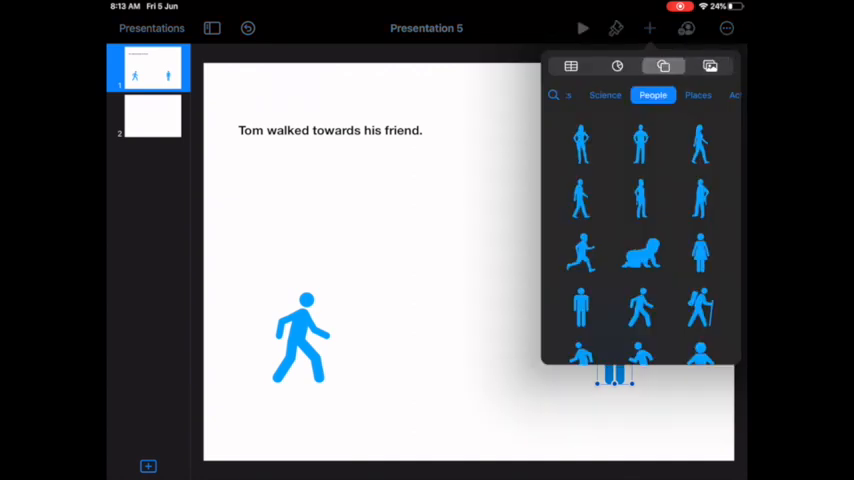
Record a narration clip, insert it, and place the audio icon beside the sentence.
left_click(710, 66)
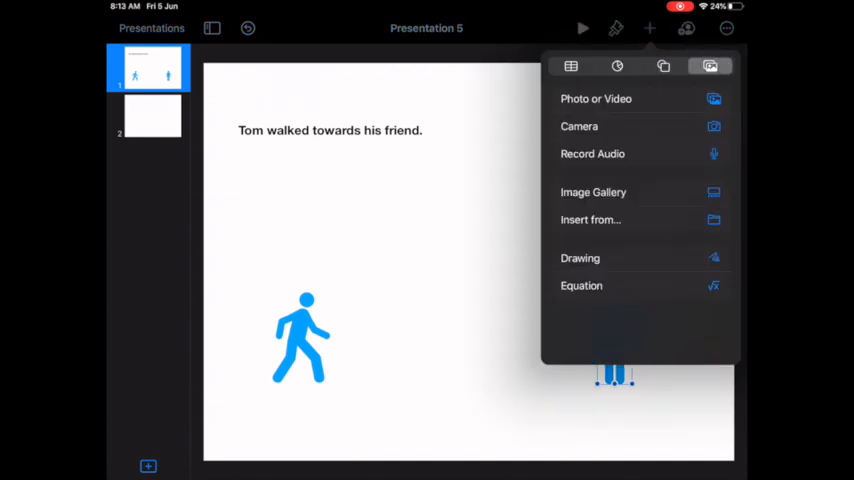
left_click(592, 153)
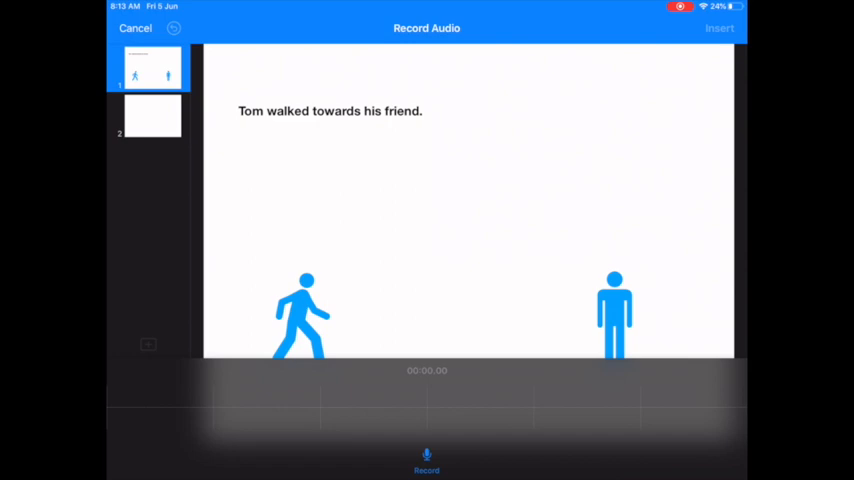
left_click(426, 462)
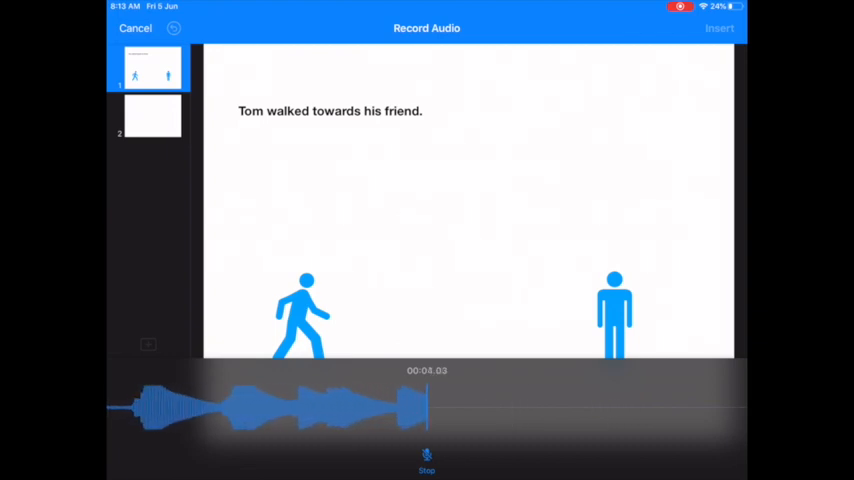
left_click(427, 460)
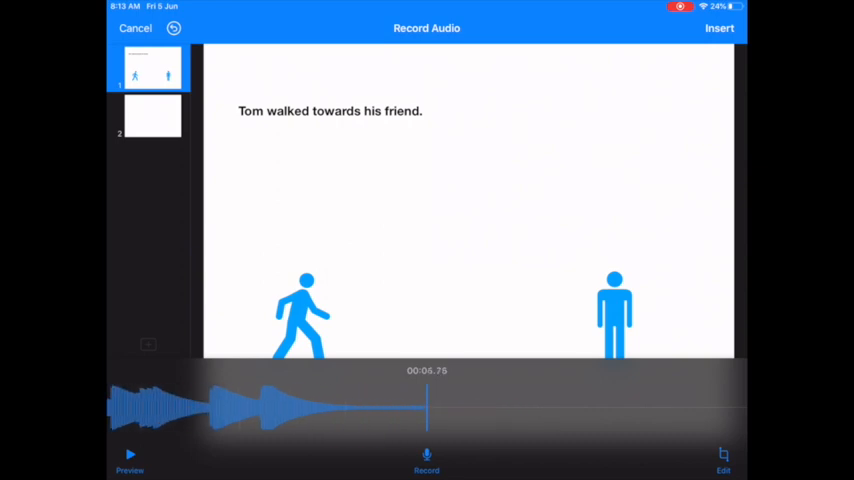
left_click(719, 28)
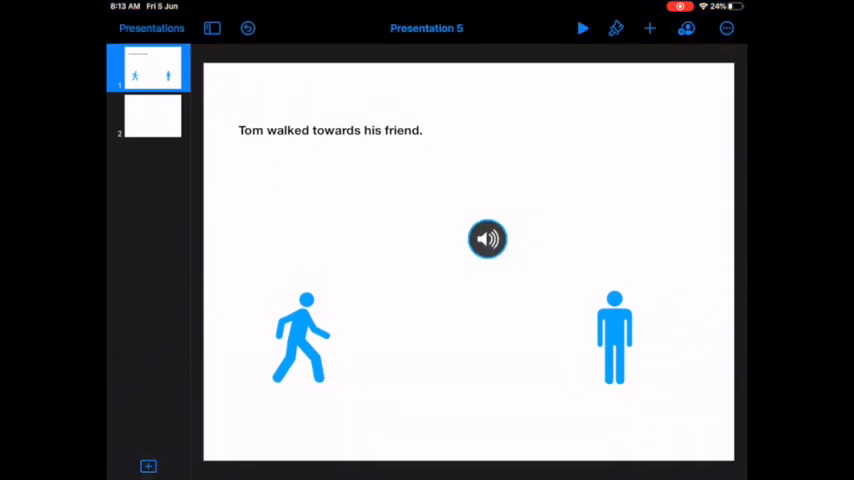
left_click_drag(487, 238, 473, 130)
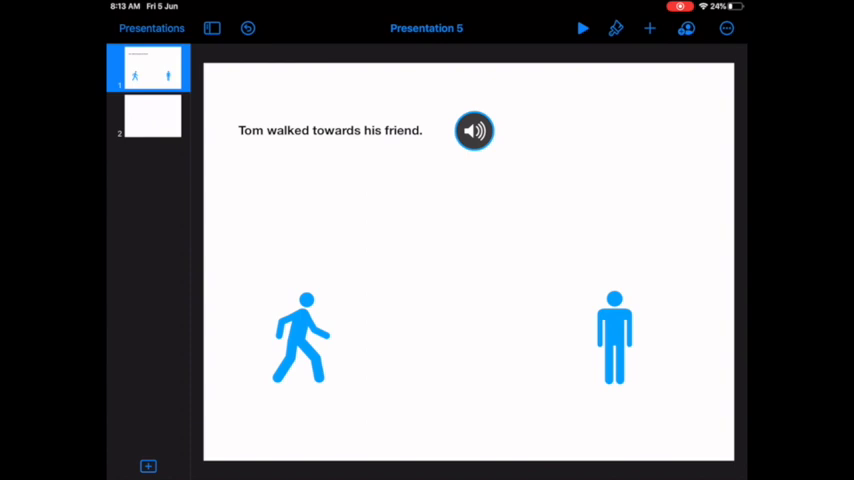
Set slide 2's background to the yellow preset colour.
left_click(151, 116)
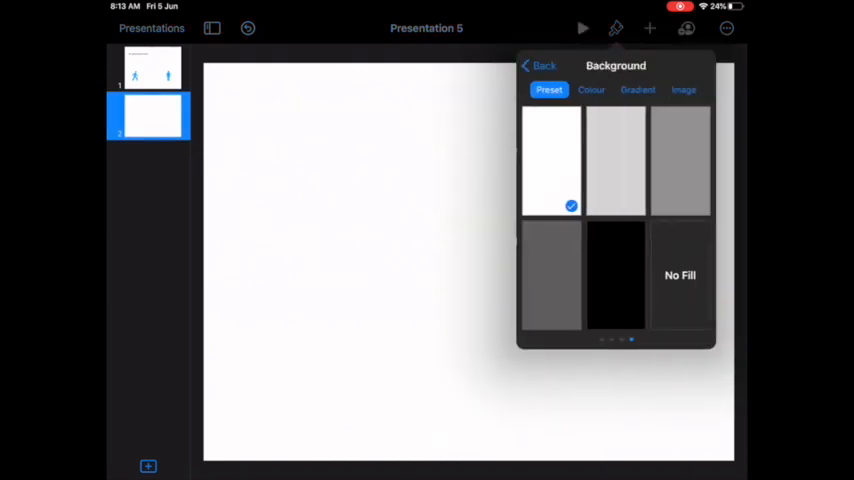
scroll("left", 3)
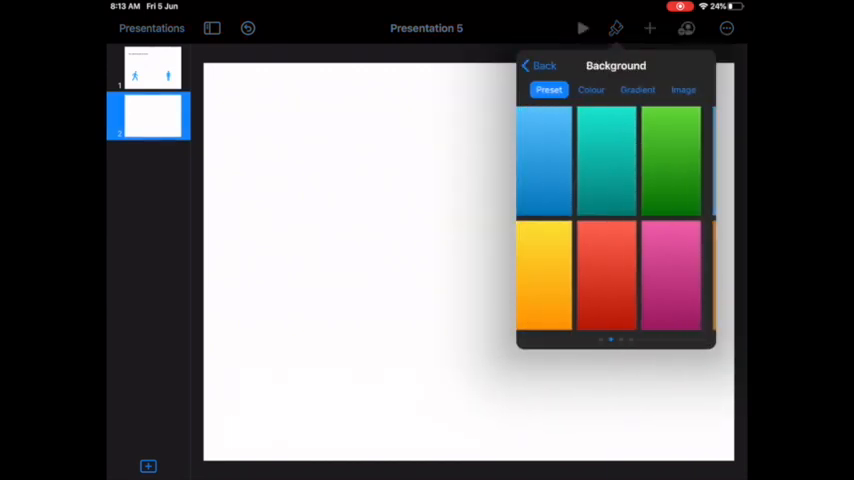
left_click(544, 237)
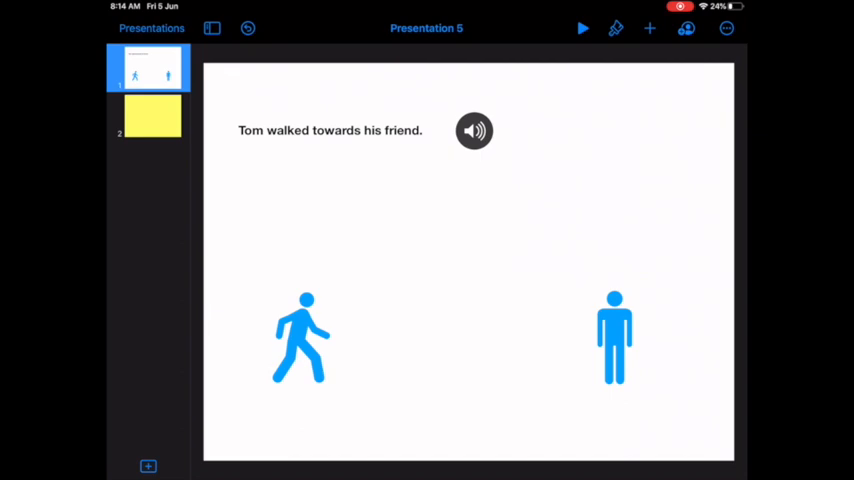
left_click(474, 131)
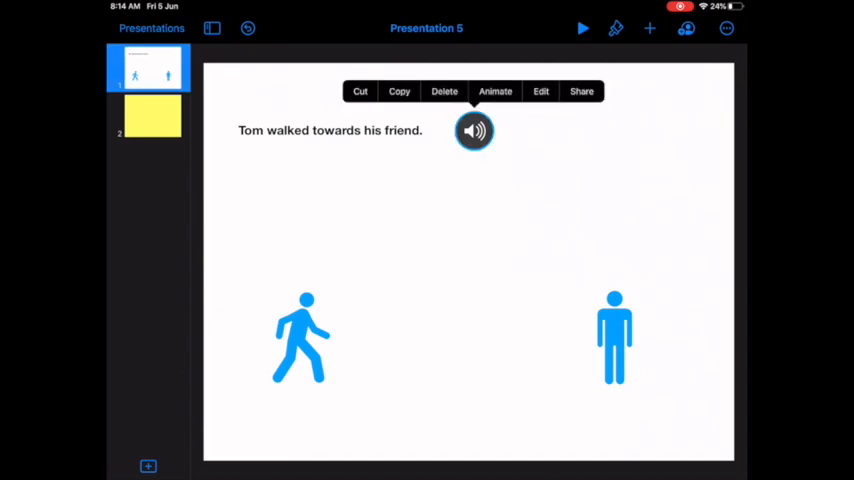
left_click(495, 91)
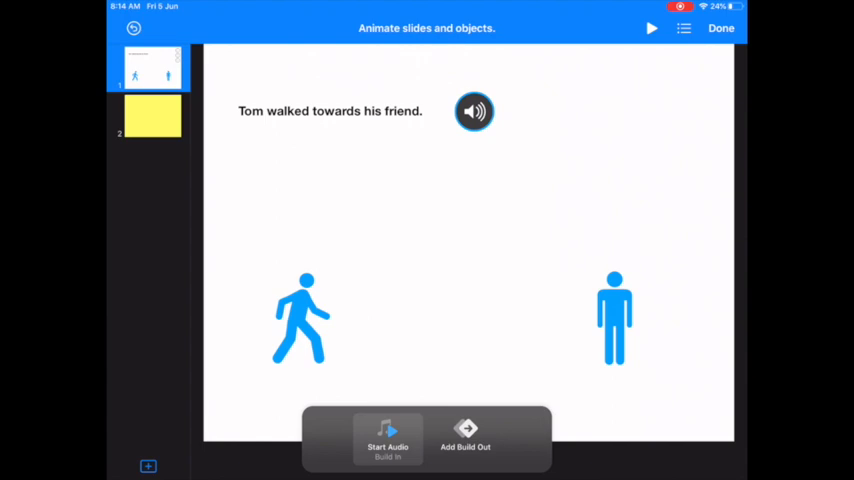
left_click(387, 440)
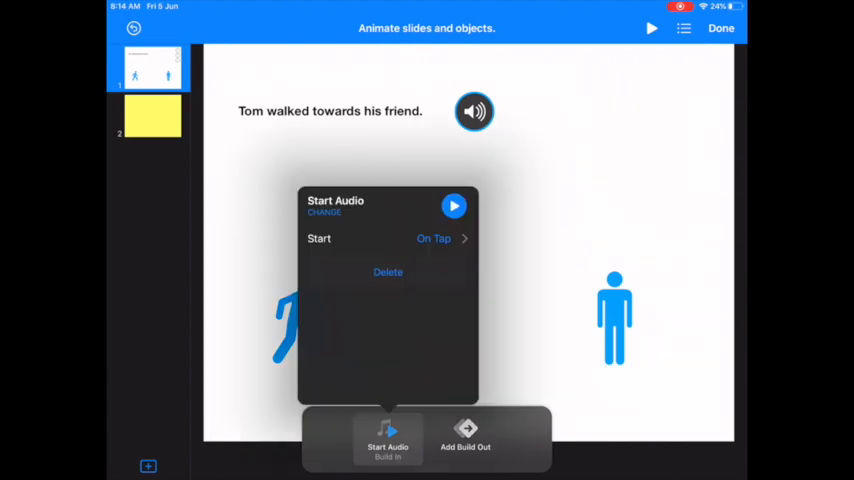
left_click(433, 238)
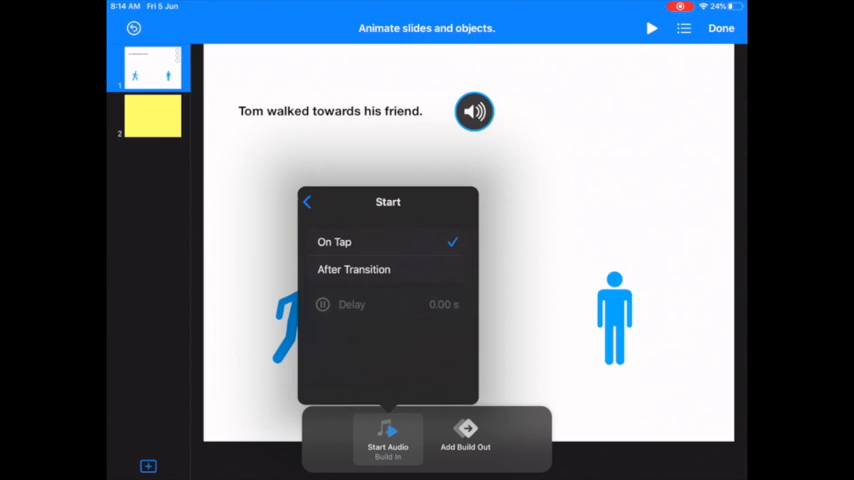
left_click(354, 269)
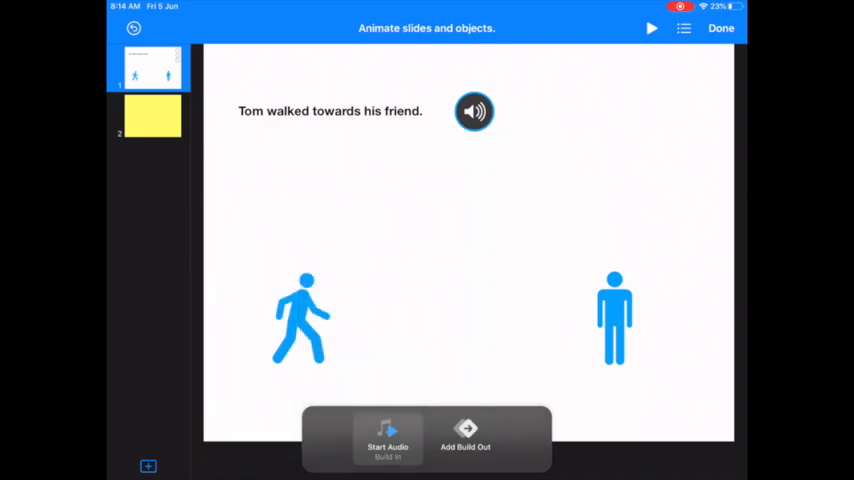
Add a straight Motion Path carrying the walking figure to the standing figure.
left_click(302, 317)
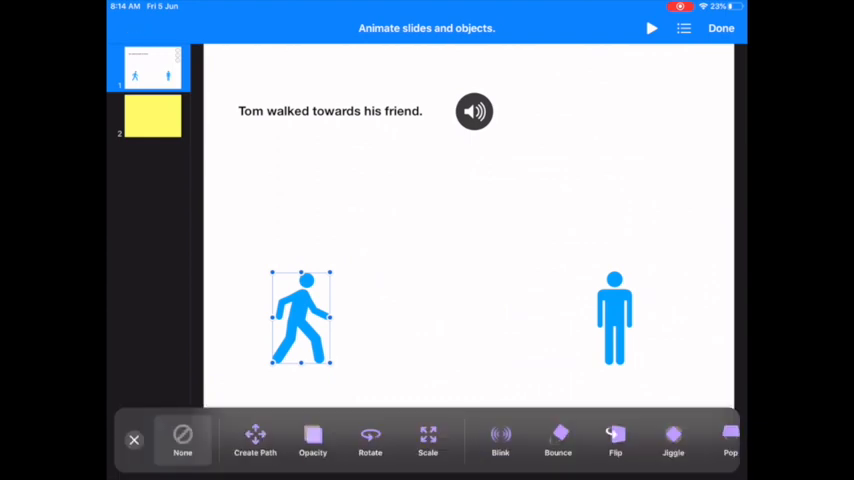
left_click(254, 440)
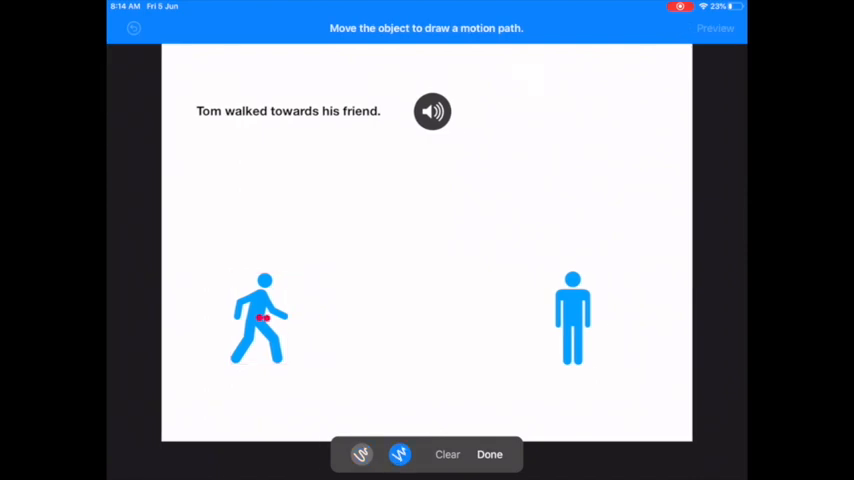
left_click_drag(263, 318, 538, 318)
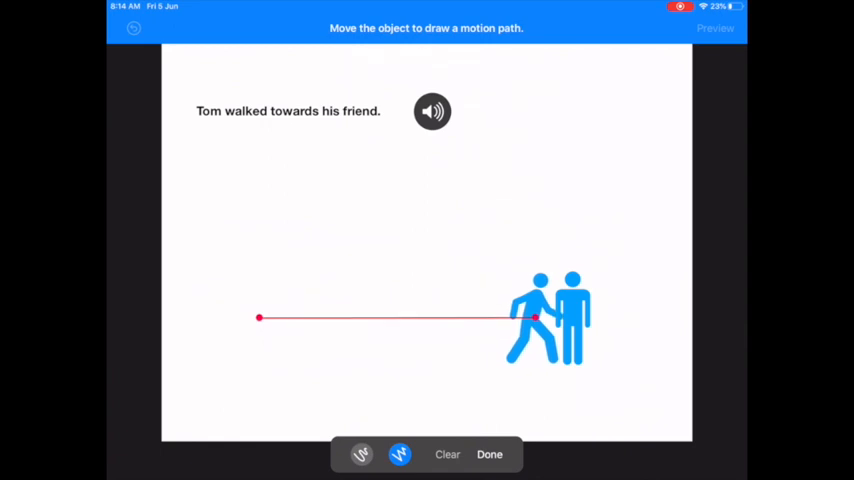
left_click(535, 318)
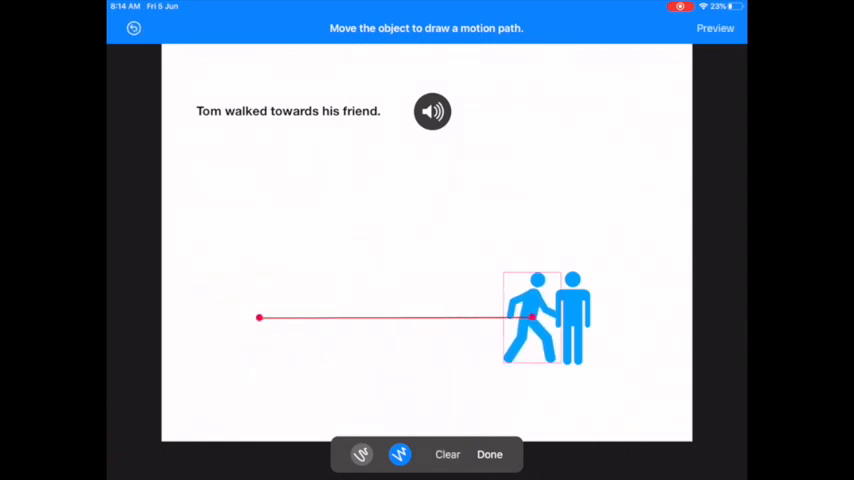
left_click(489, 454)
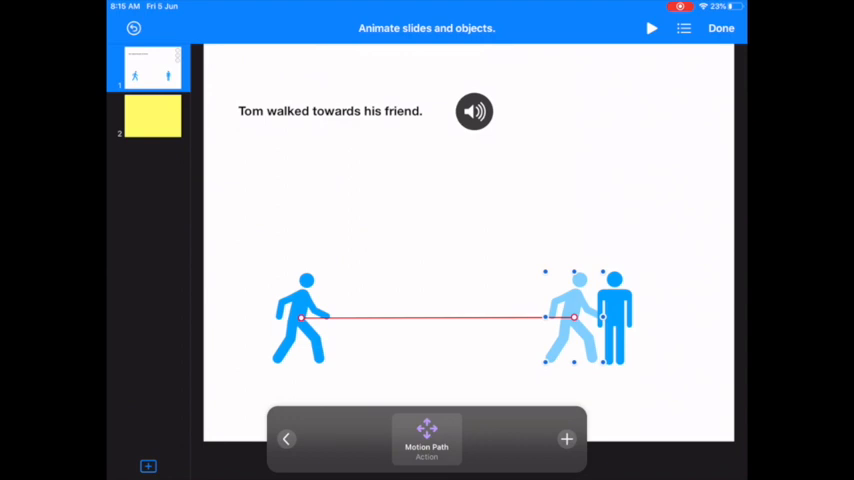
Set the Motion Path to start With Build 1 after a 0.50 s delay.
left_click(426, 440)
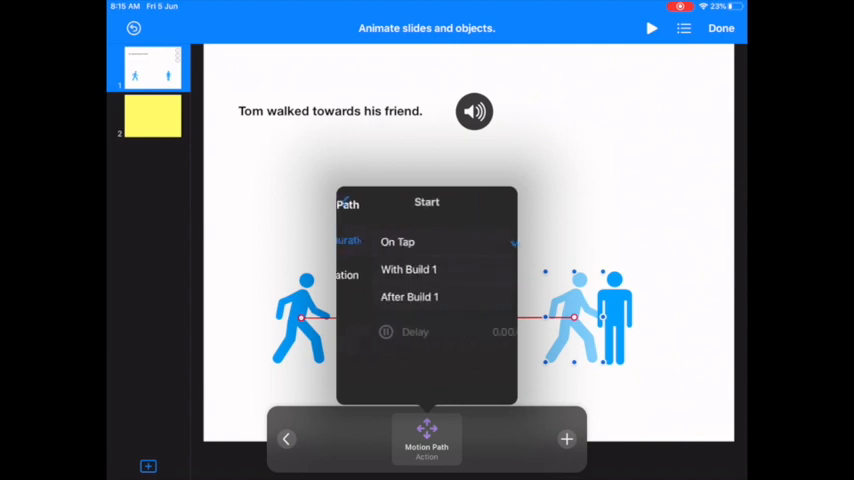
left_click(397, 242)
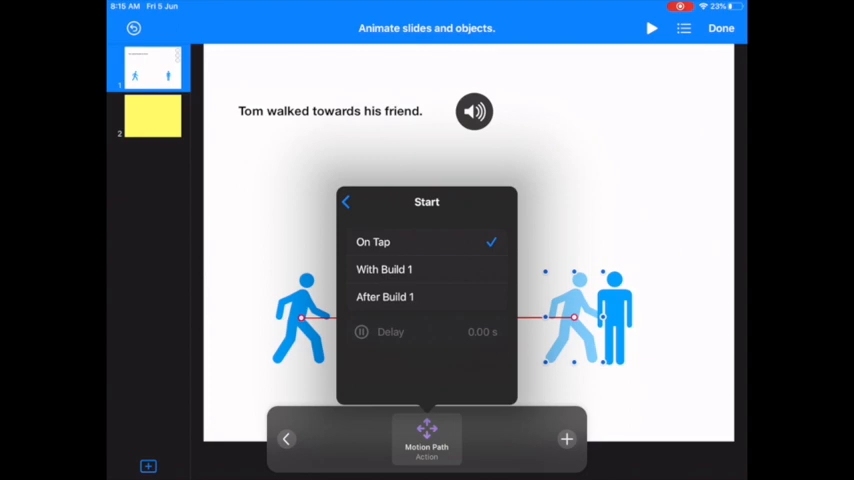
left_click(384, 269)
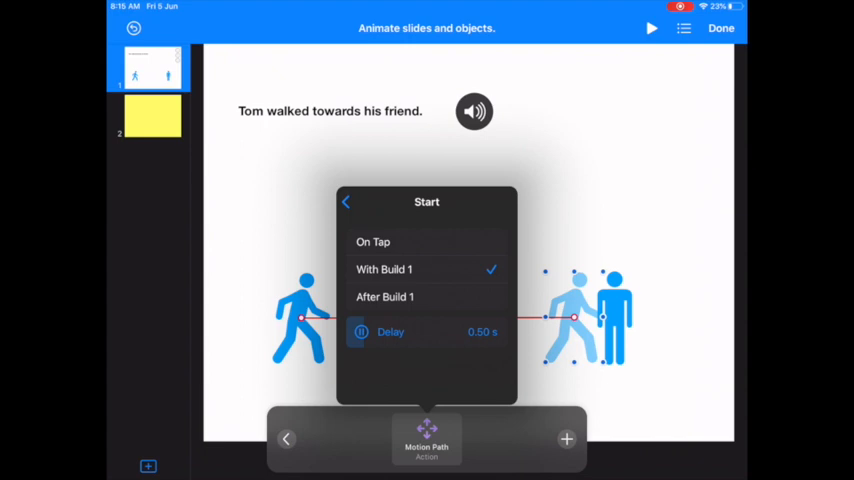
left_click(345, 202)
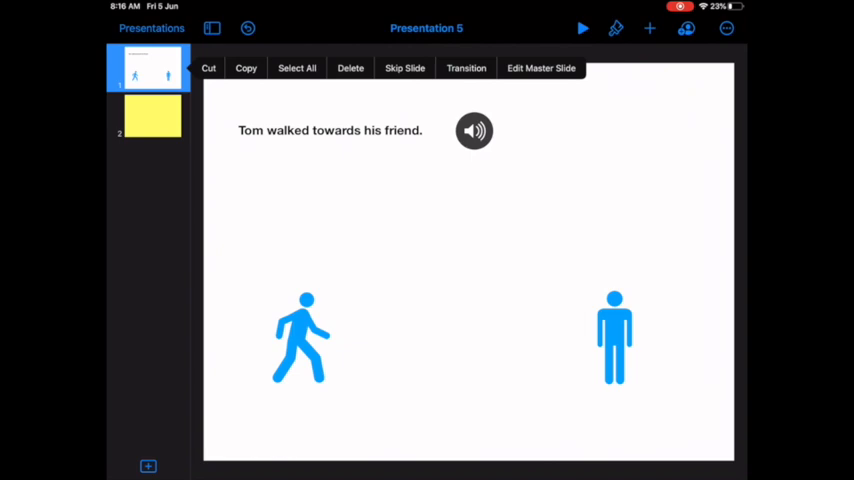
Add a Page Flip transition to slide 1.
left_click(466, 68)
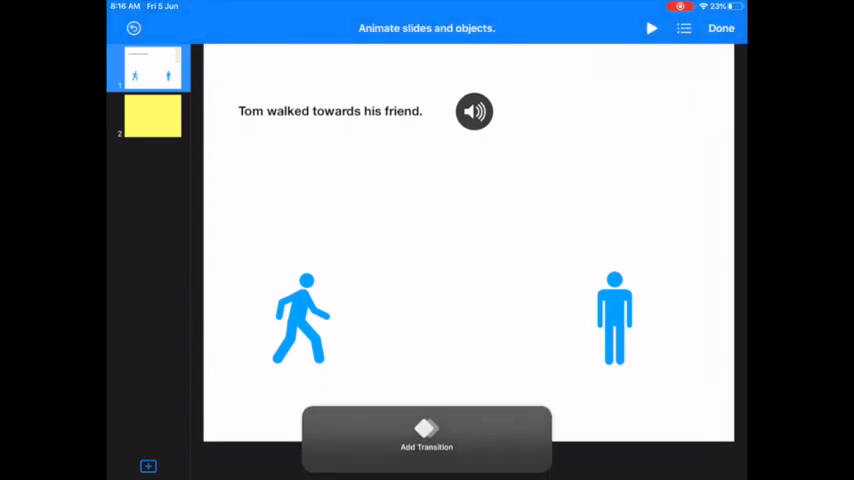
left_click(426, 440)
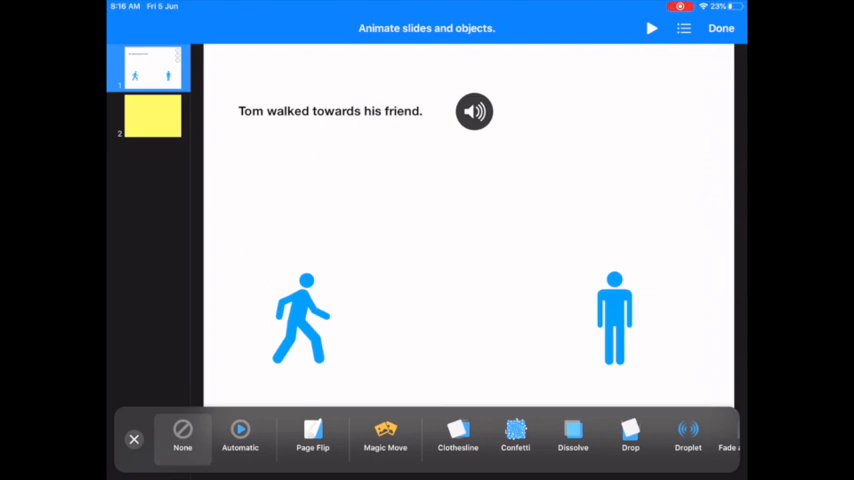
scroll("right", 3)
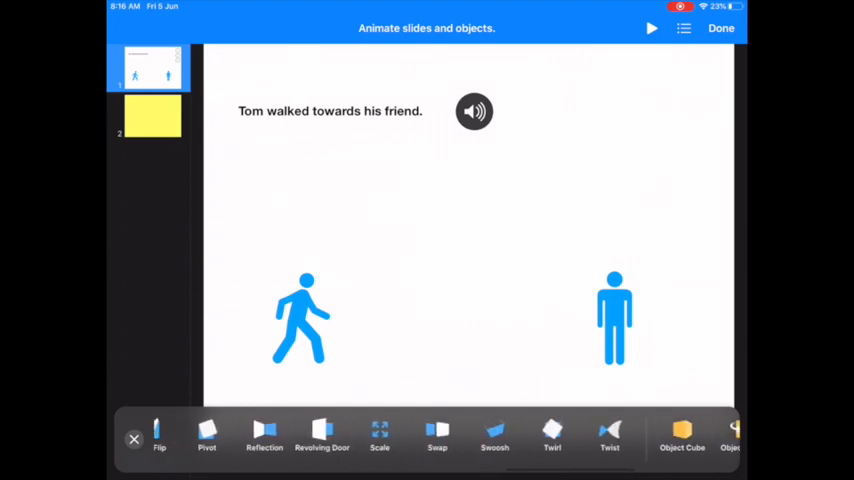
scroll("left", 3)
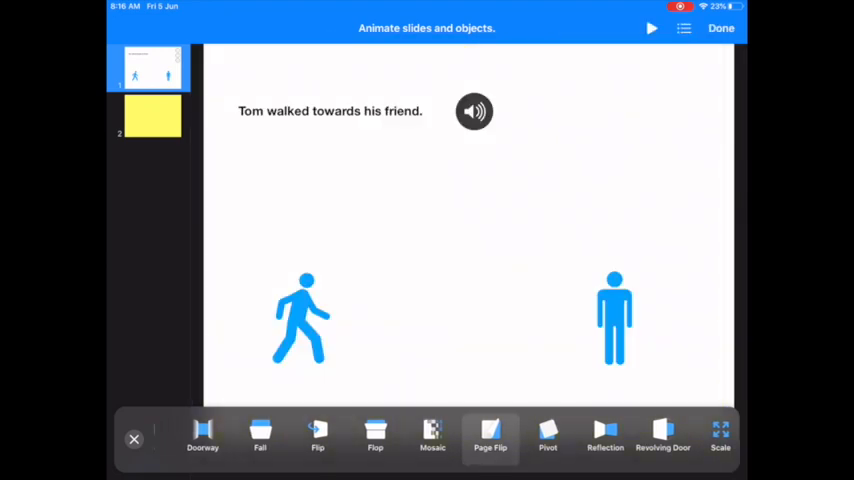
left_click(489, 437)
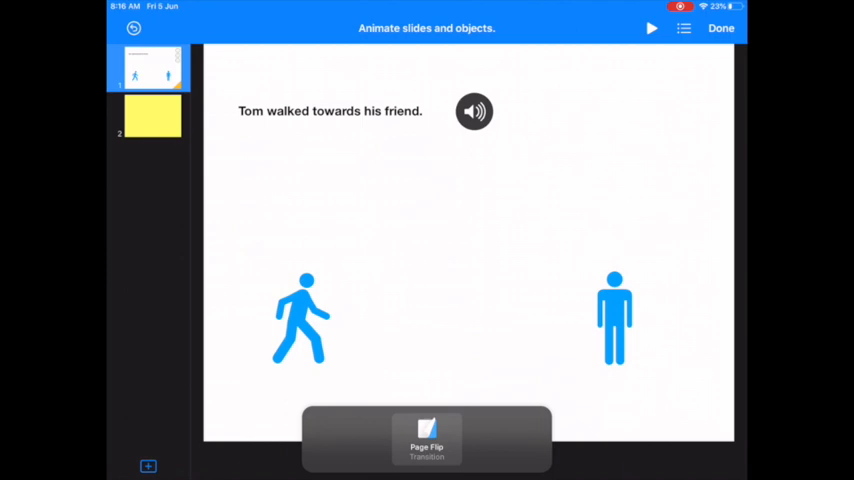
Make the Page Flip start automatically after 1.00 s and exit animation mode.
left_click(426, 440)
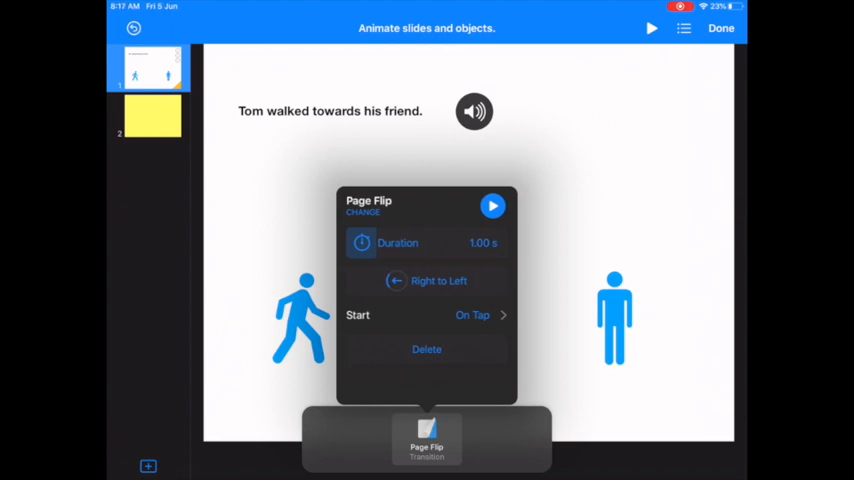
left_click(471, 315)
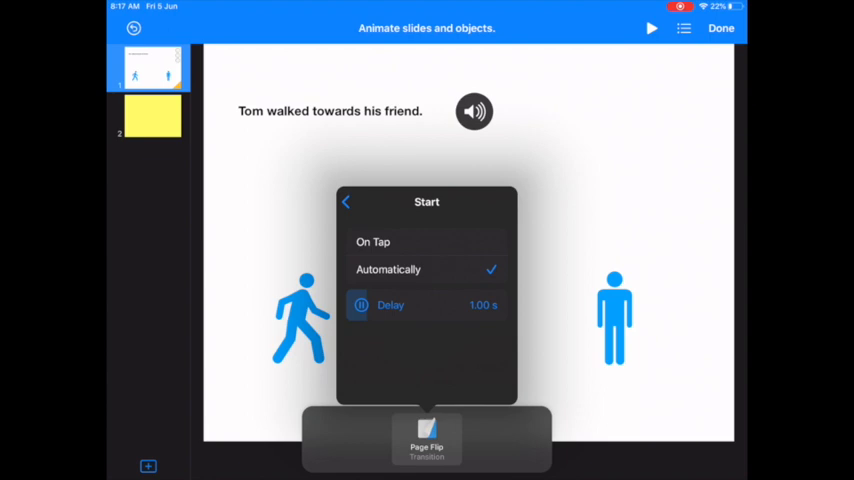
left_click(346, 202)
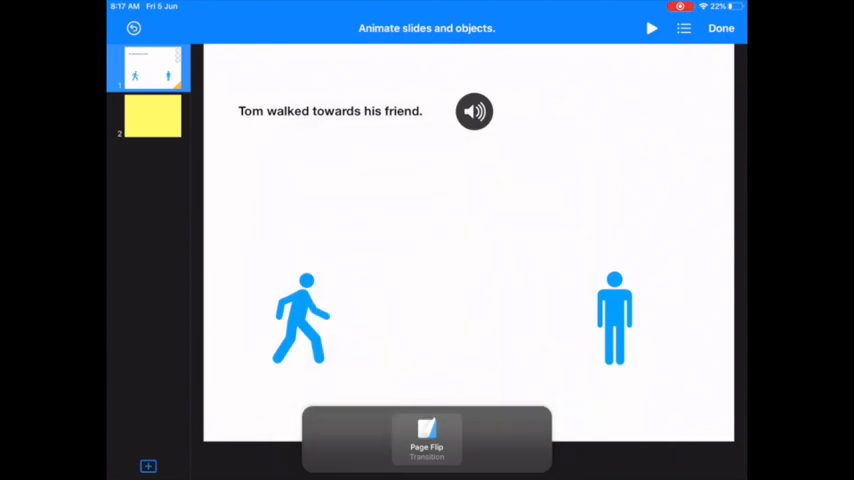
left_click(721, 27)
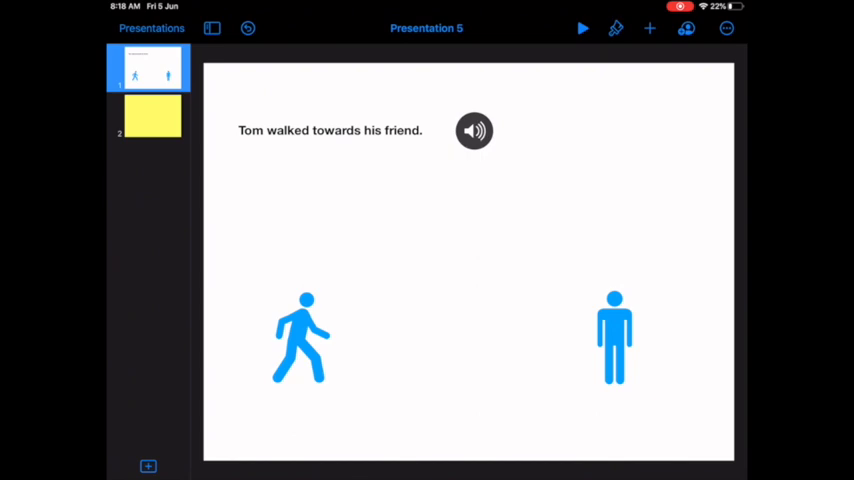